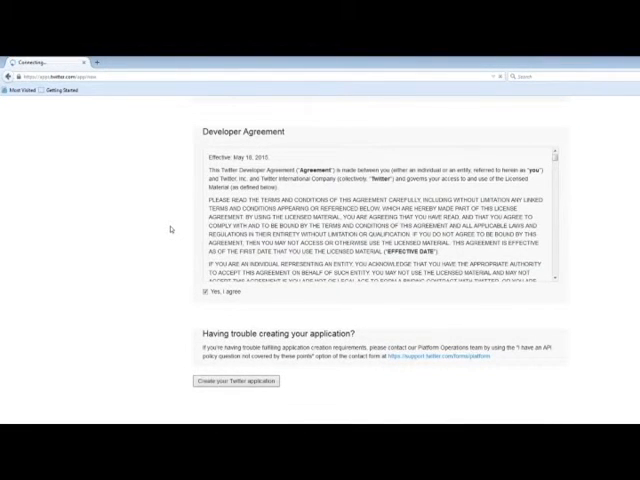
- Accept the developer agreement so the new Twitter application can be created
{"action": "left_click", "coordinate": [236, 380]}
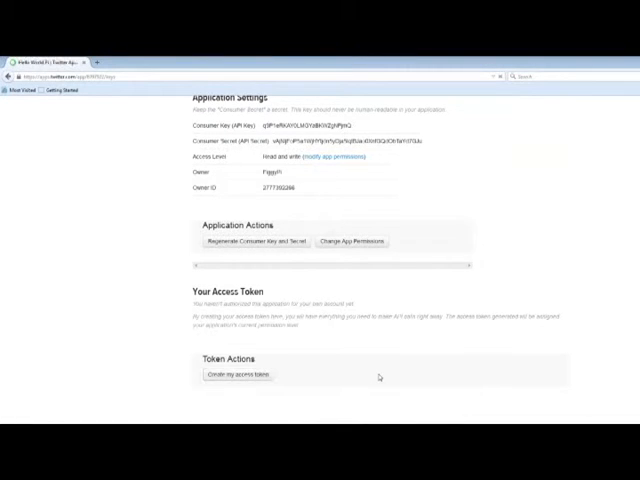